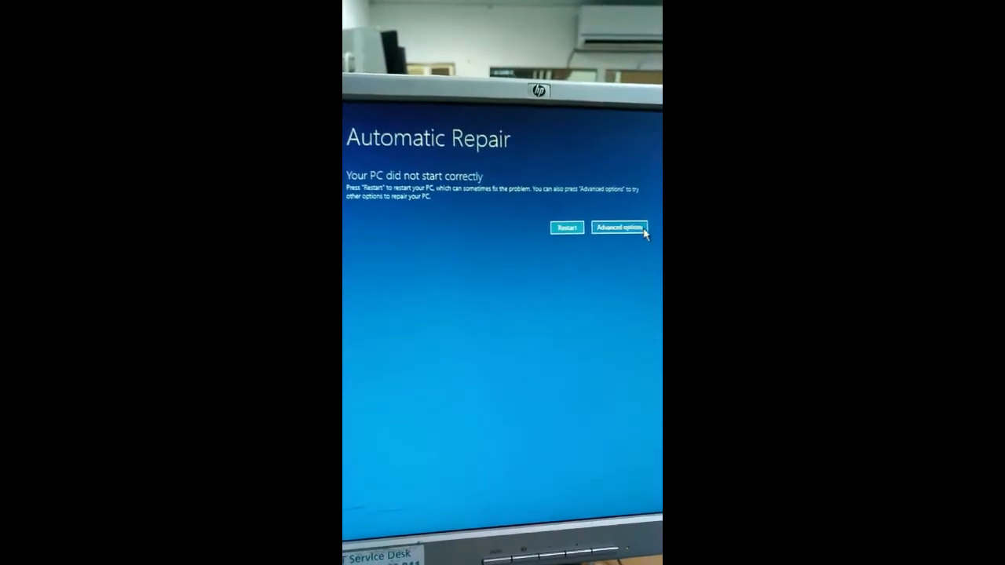
Step: Go from the Automatic Repair notice through Advanced options to the Troubleshoot page
{"action": "left_click", "coordinate": [620, 227]}
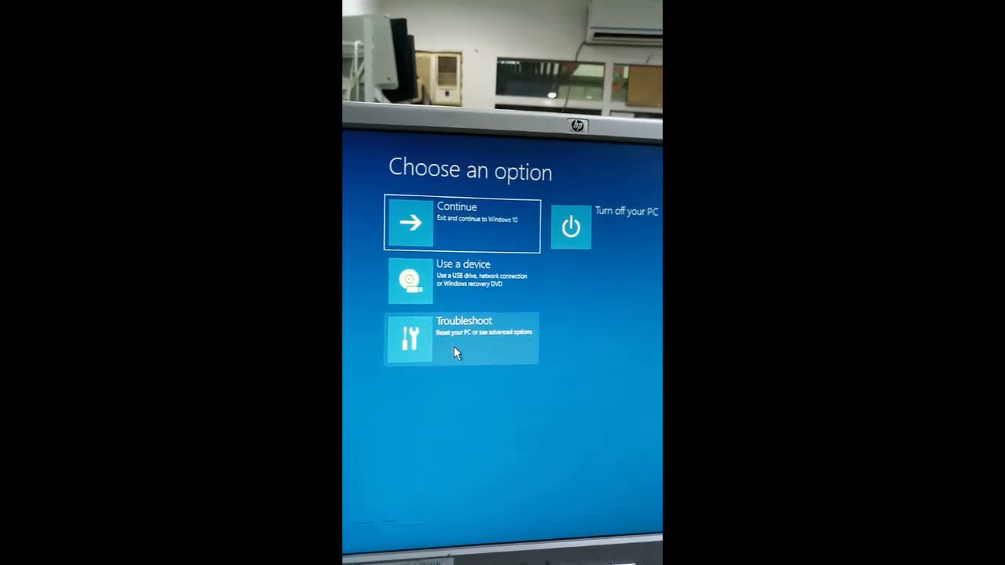
{"action": "left_click", "coordinate": [462, 333]}
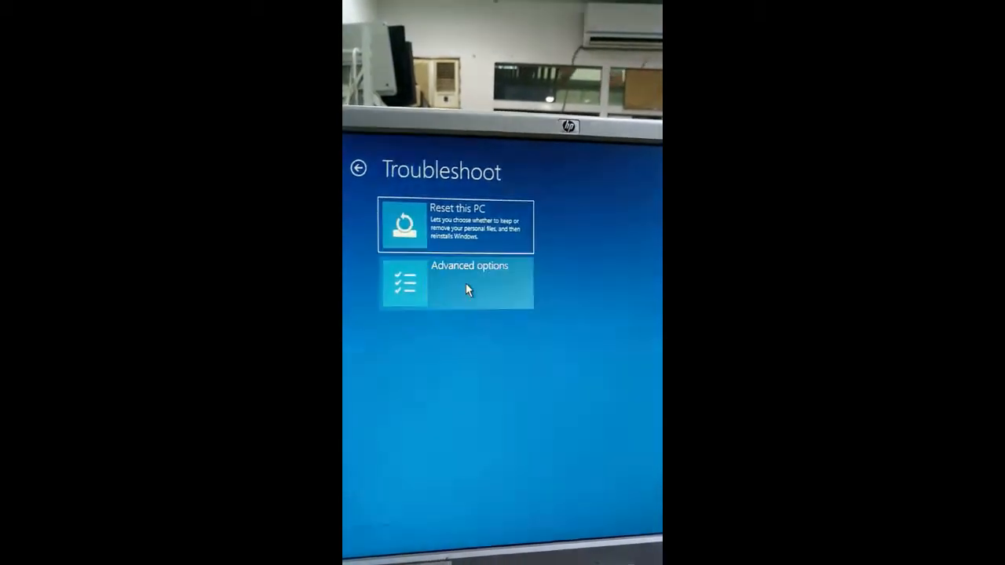
Step: Reach the Advanced options page listing System Restore, Start-up Repair and Command Prompt
{"action": "left_click", "coordinate": [455, 283]}
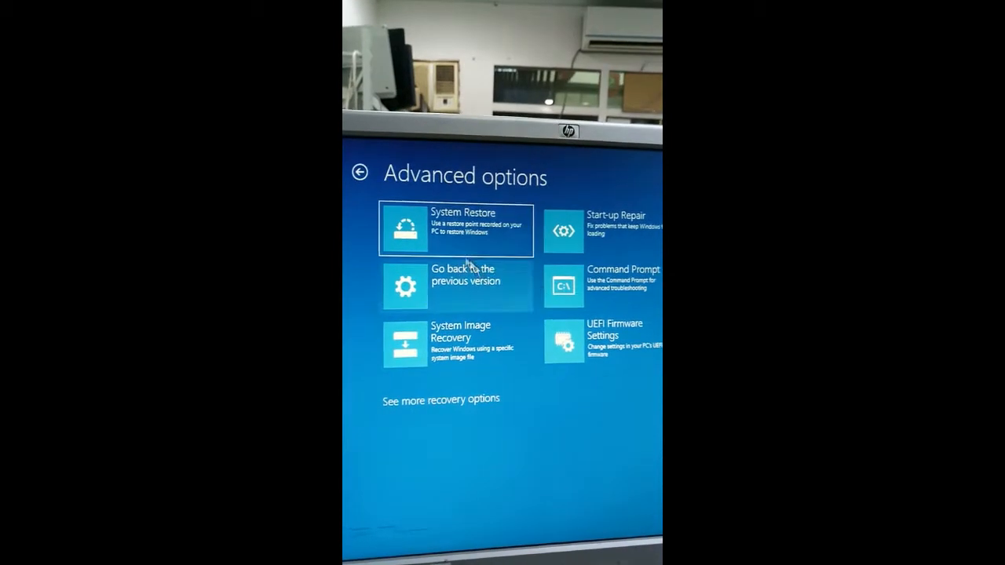